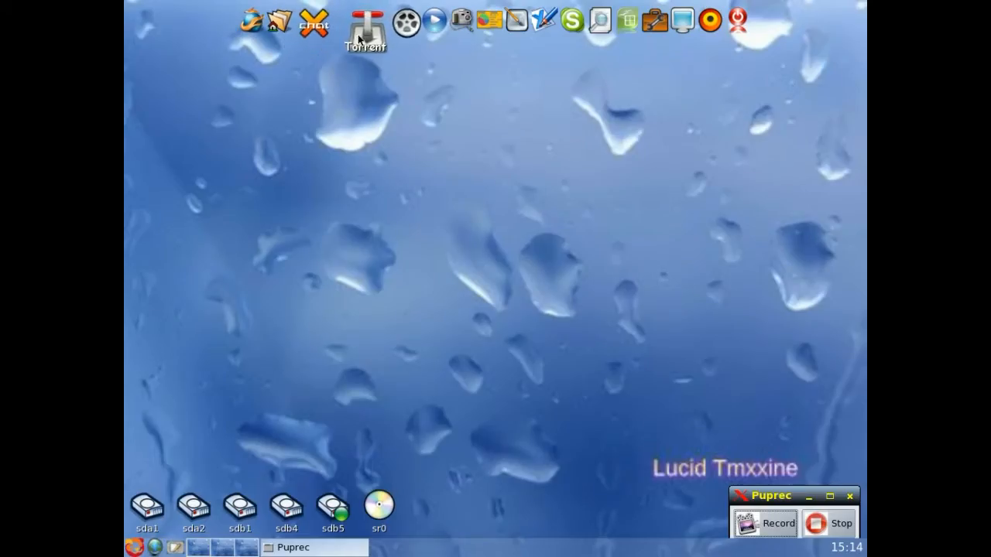
pyautogui.moveTo(397, 22)
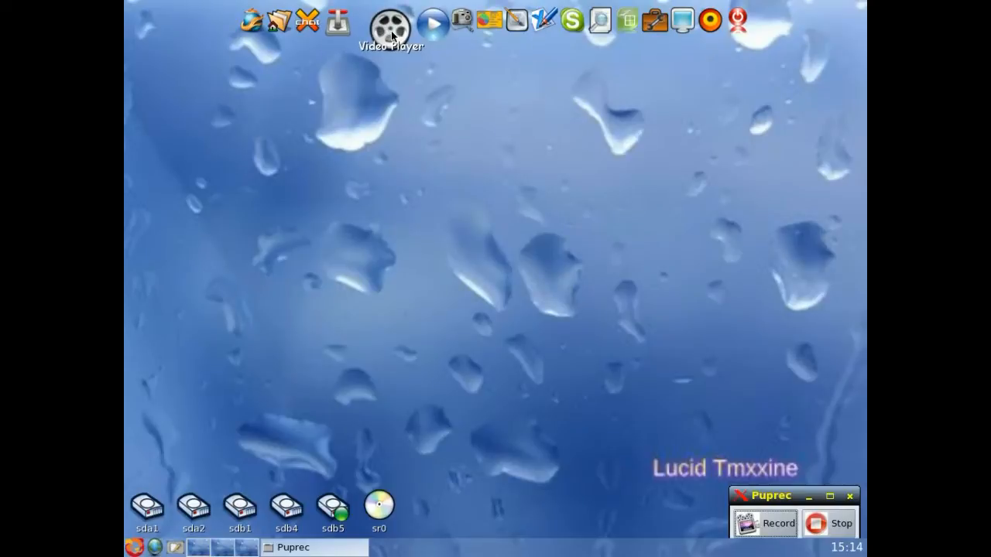
pyautogui.moveTo(445, 22)
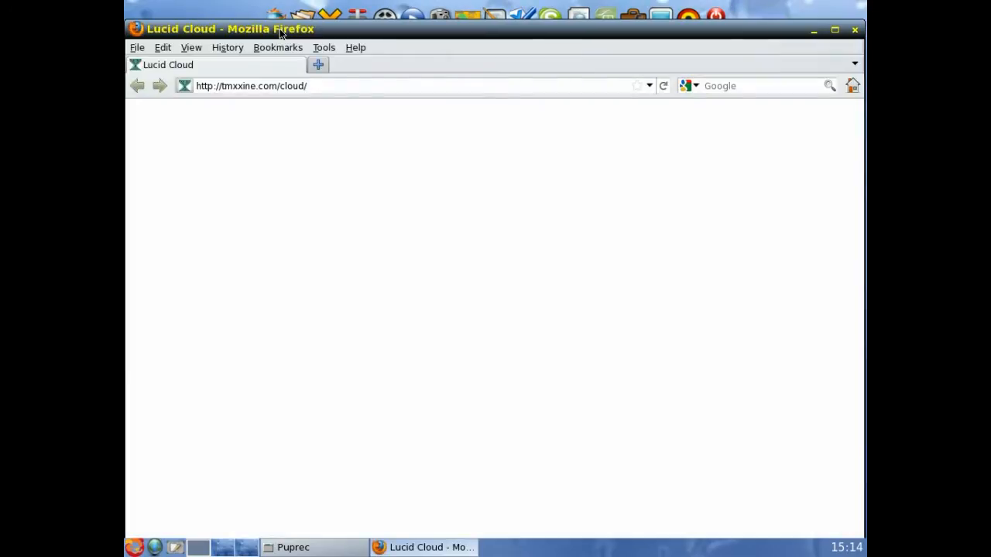
pyautogui.moveTo(856, 64)
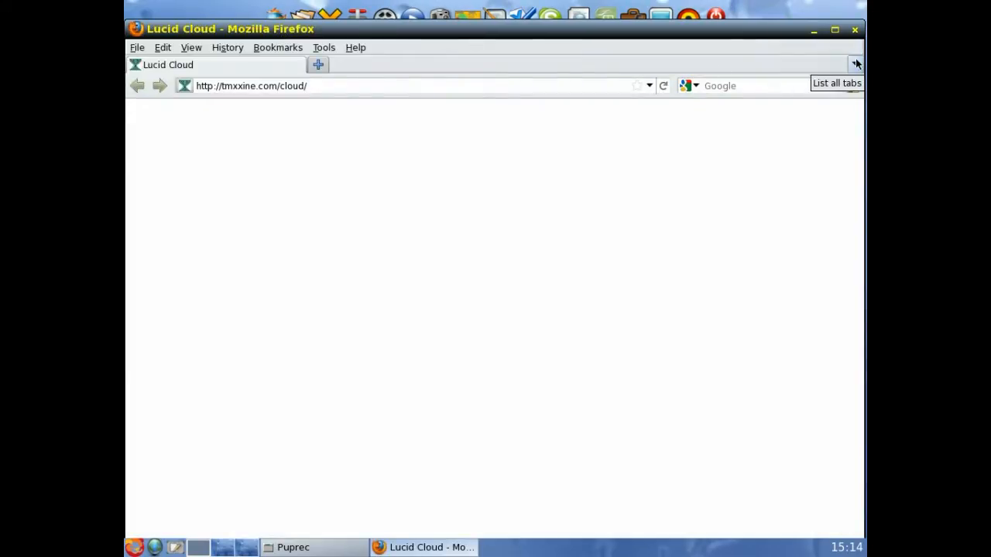
pyautogui.moveTo(368, 76)
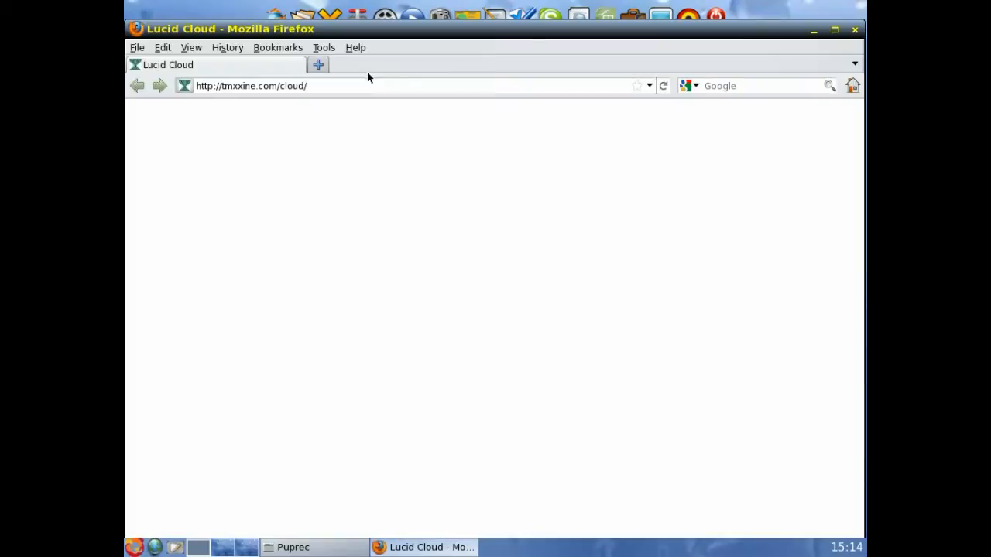
pyautogui.moveTo(855, 34)
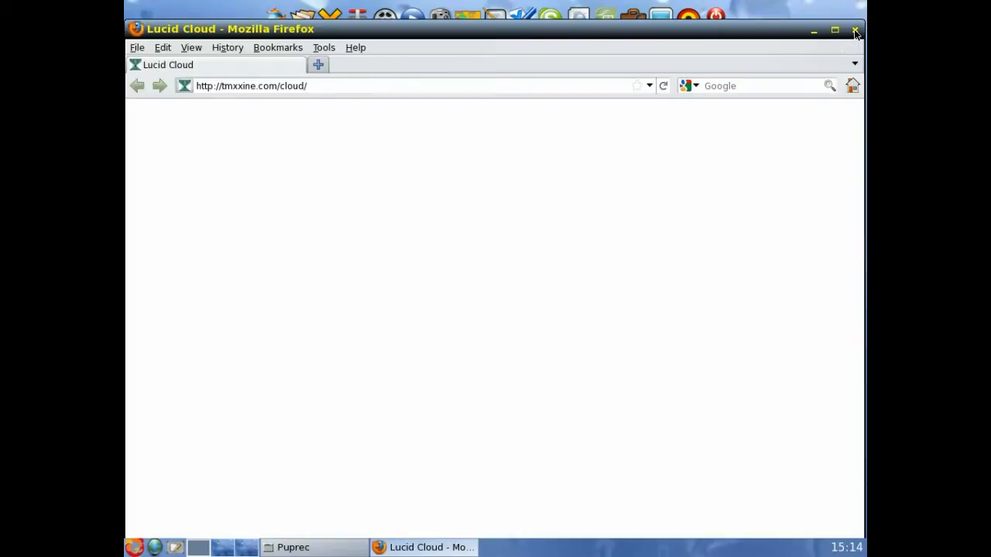
# - Close the Lucid Cloud Firefox window, briefly open the home folder, and close it again
pyautogui.click(855, 30)
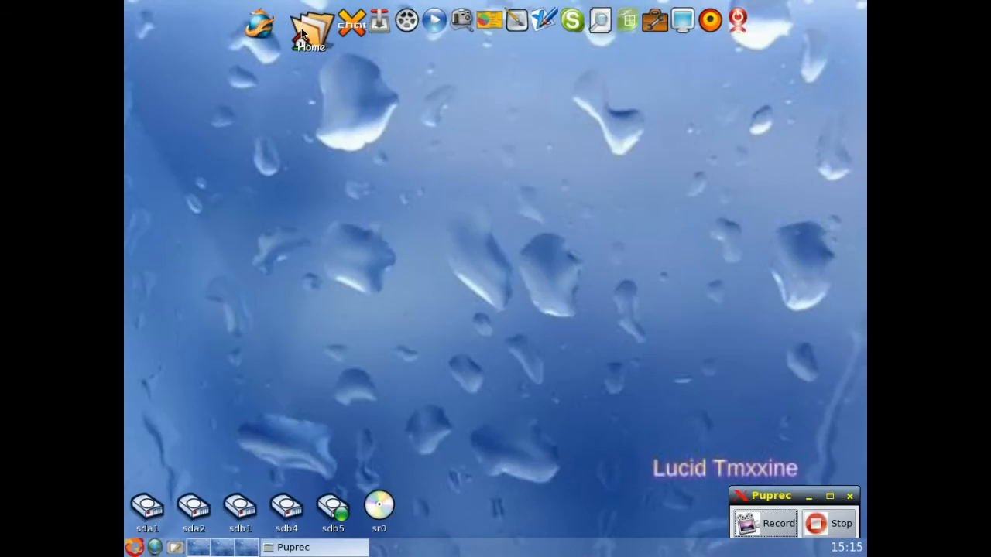
pyautogui.click(309, 23)
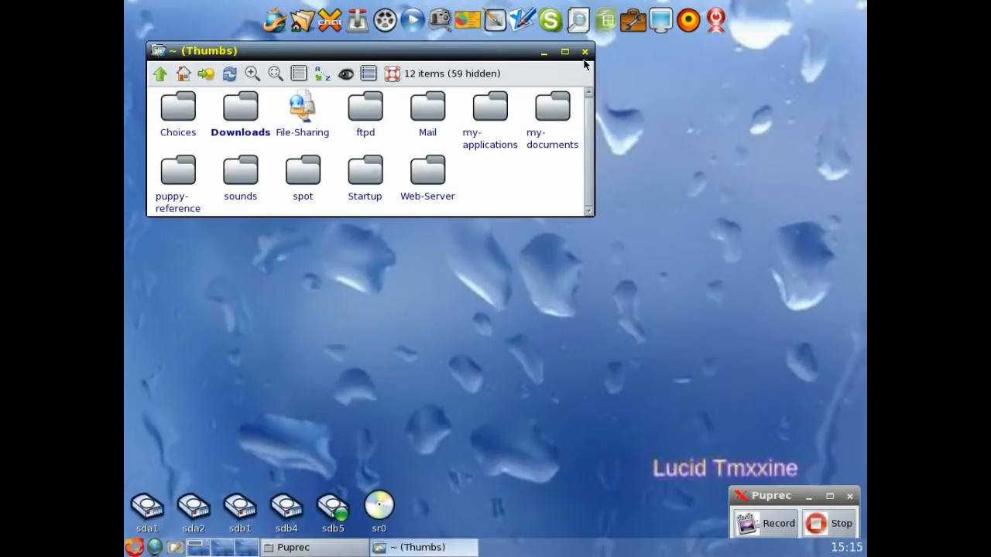
pyautogui.click(585, 51)
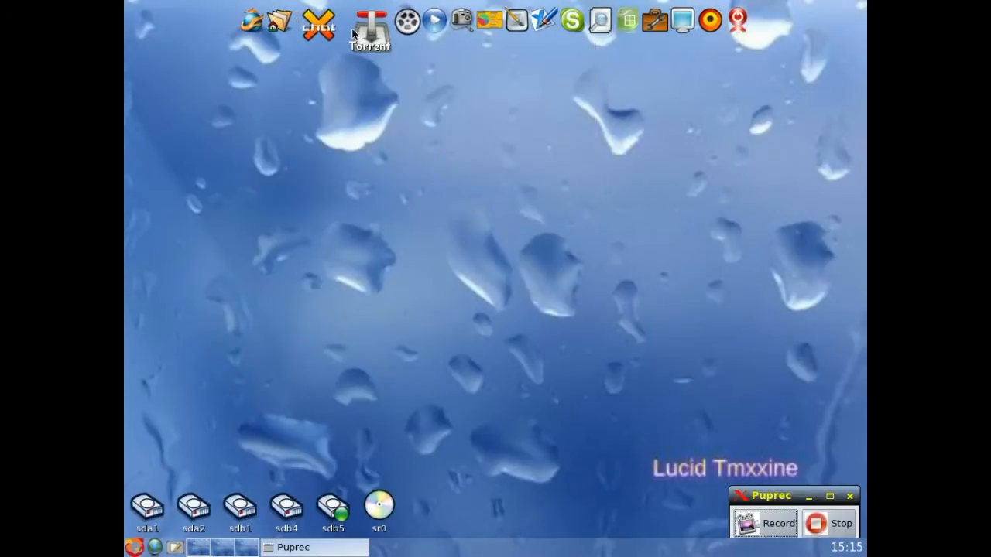
# - Launch XChat, acknowledge the FreeNode connection, view #puppylinux, and close XChat
pyautogui.click(318, 22)
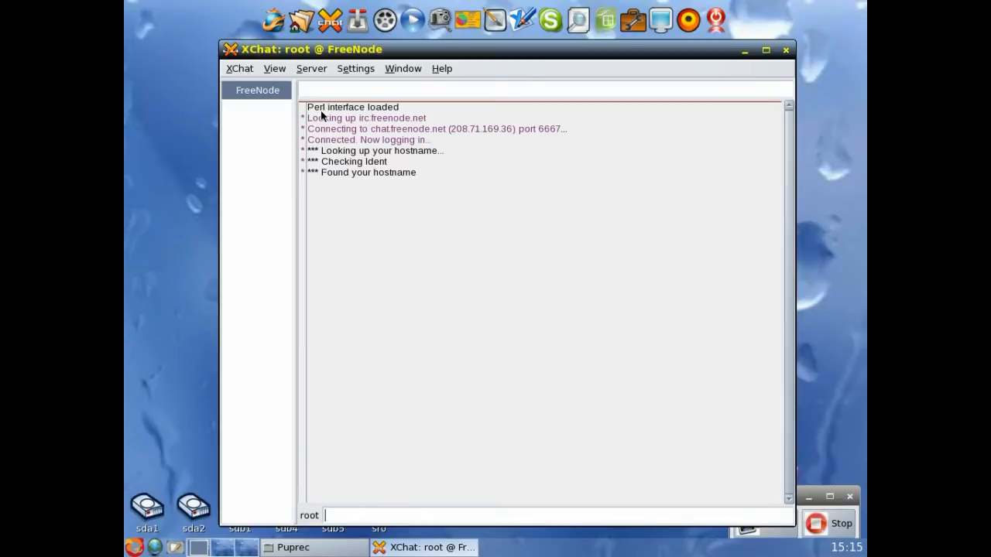
pyautogui.moveTo(333, 178)
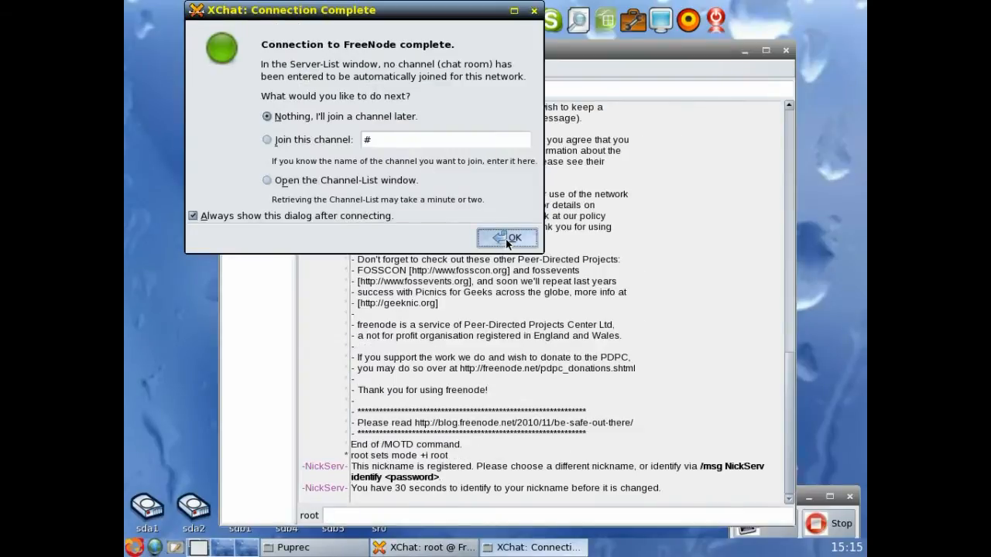
pyautogui.click(507, 237)
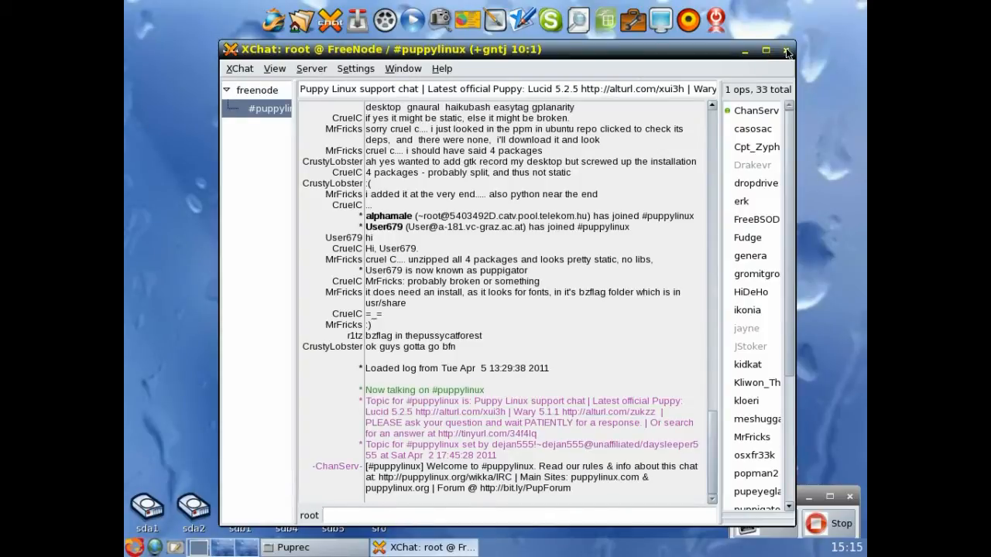
pyautogui.click(786, 49)
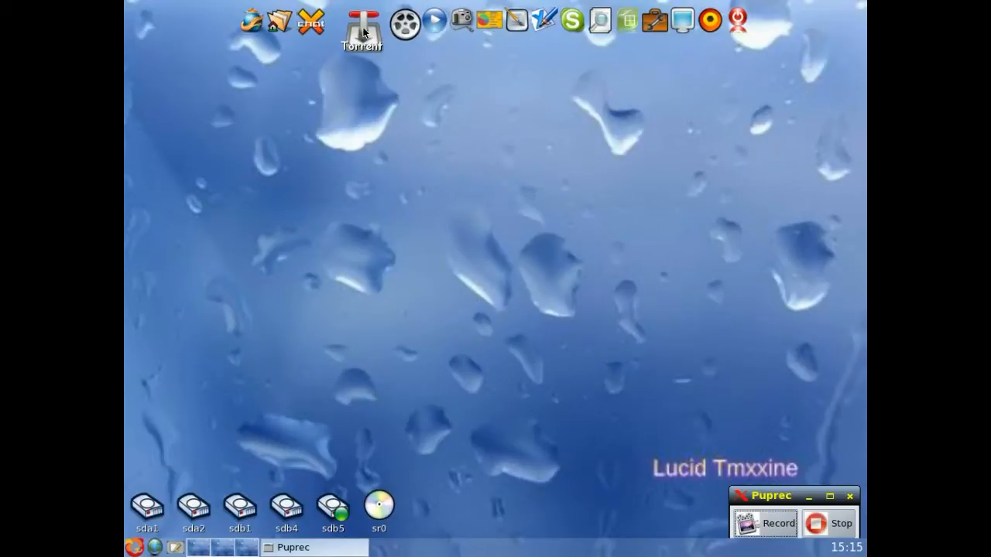
# - Launch Transmission, view its About dialog showing version 1.92, and close the dialog
pyautogui.click(360, 21)
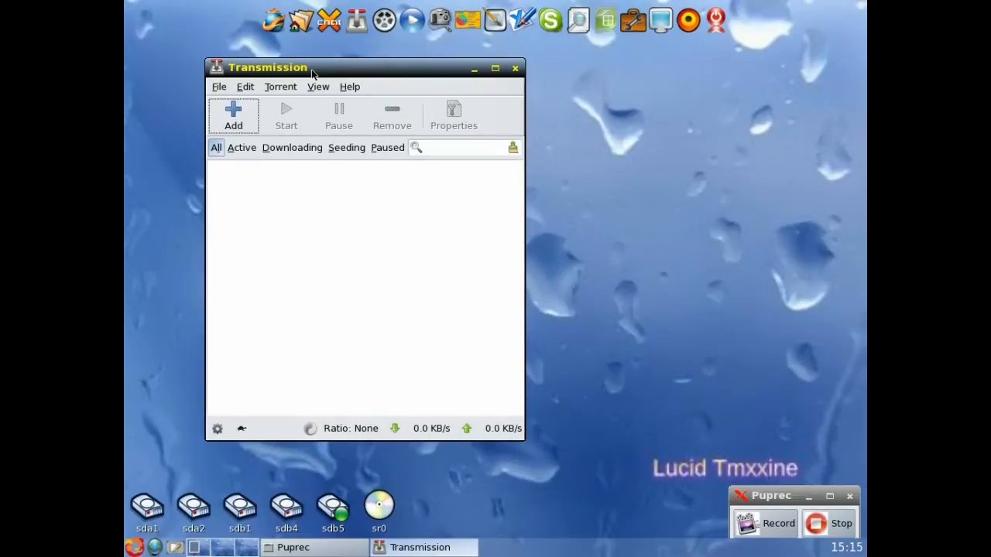
pyautogui.moveTo(249, 283)
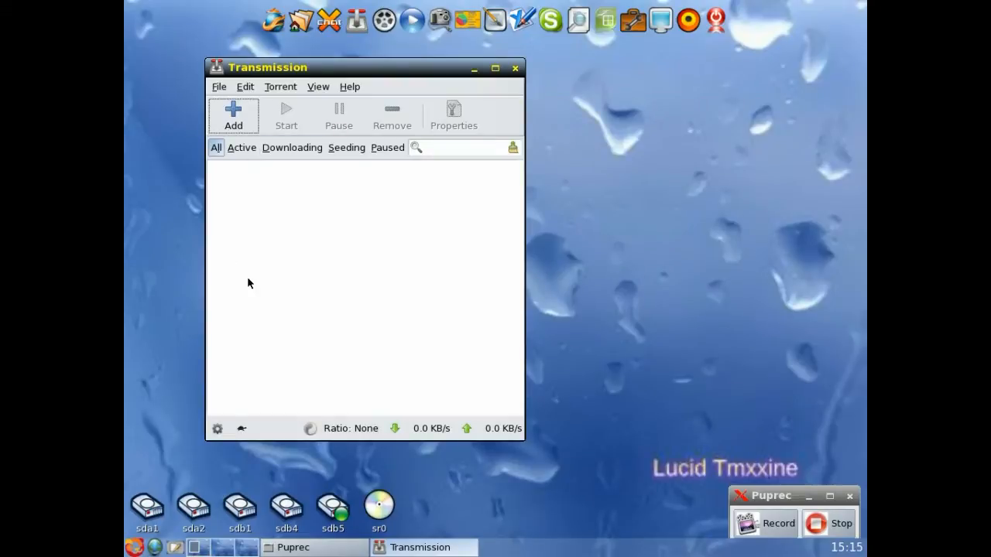
pyautogui.click(349, 86)
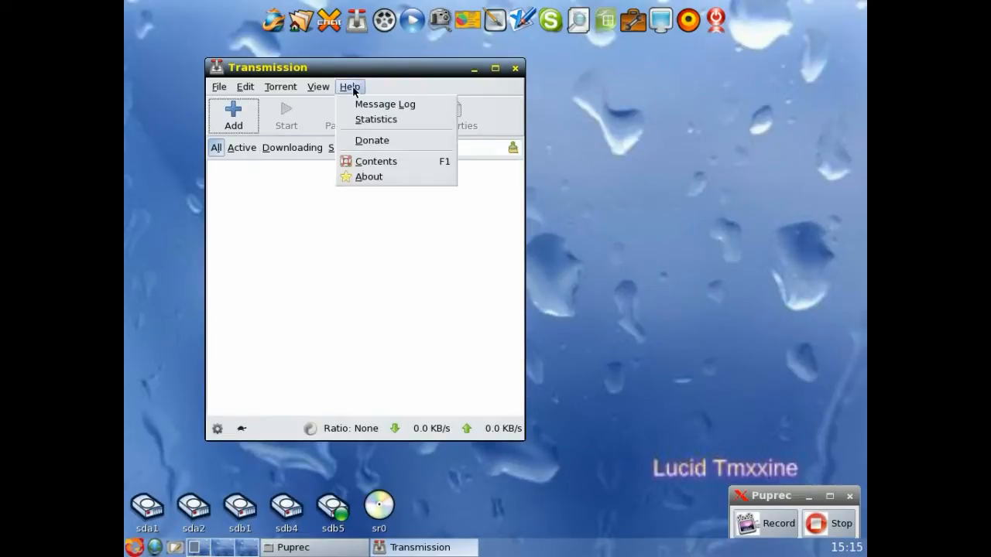
pyautogui.click(369, 176)
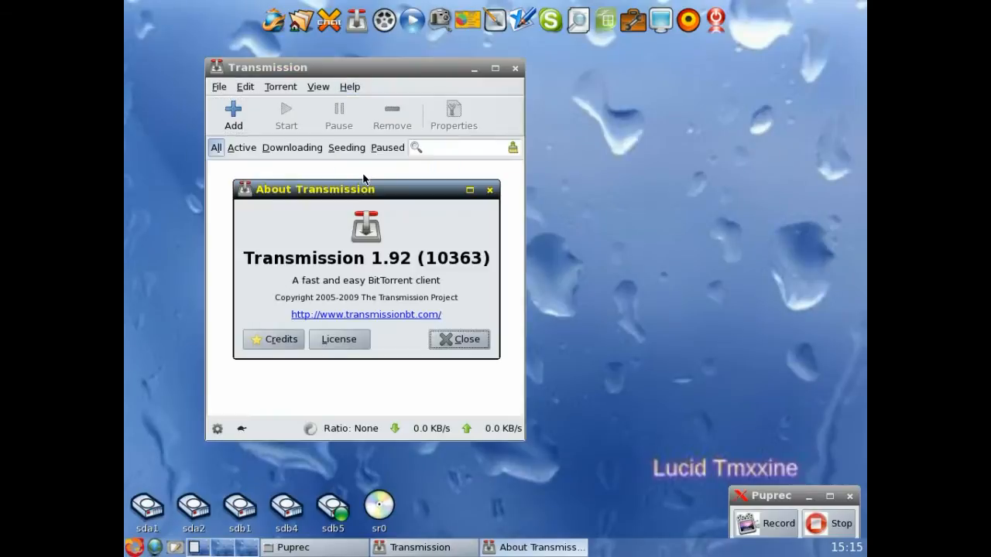
pyautogui.click(459, 339)
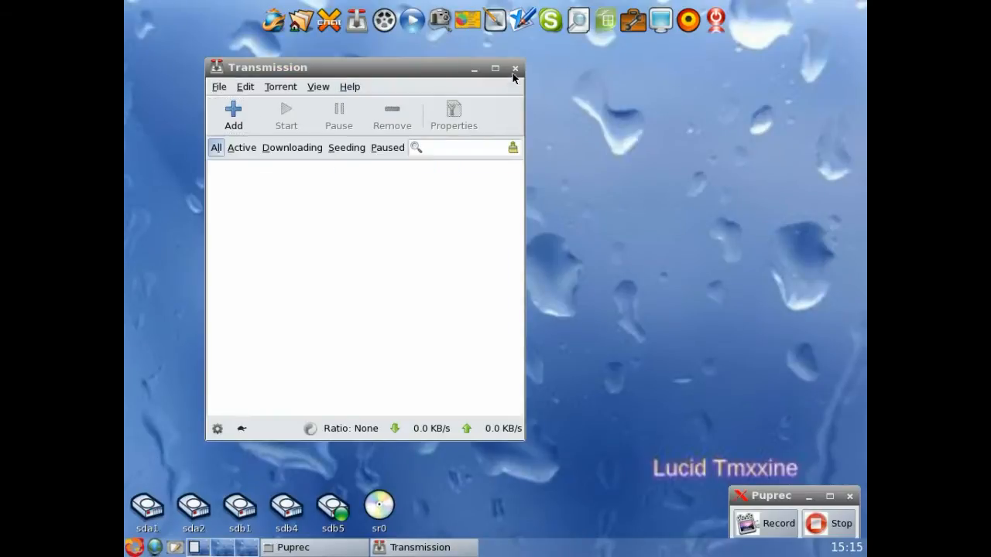
# - Close Transmission, launch GNOME MPlayer from the menu, and close the VLC window
pyautogui.click(514, 68)
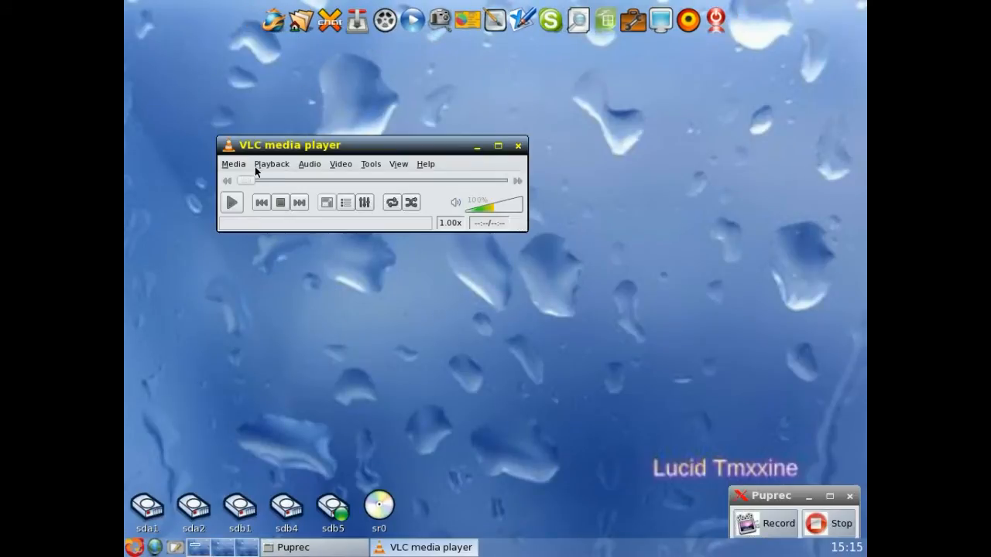
pyautogui.moveTo(174, 538)
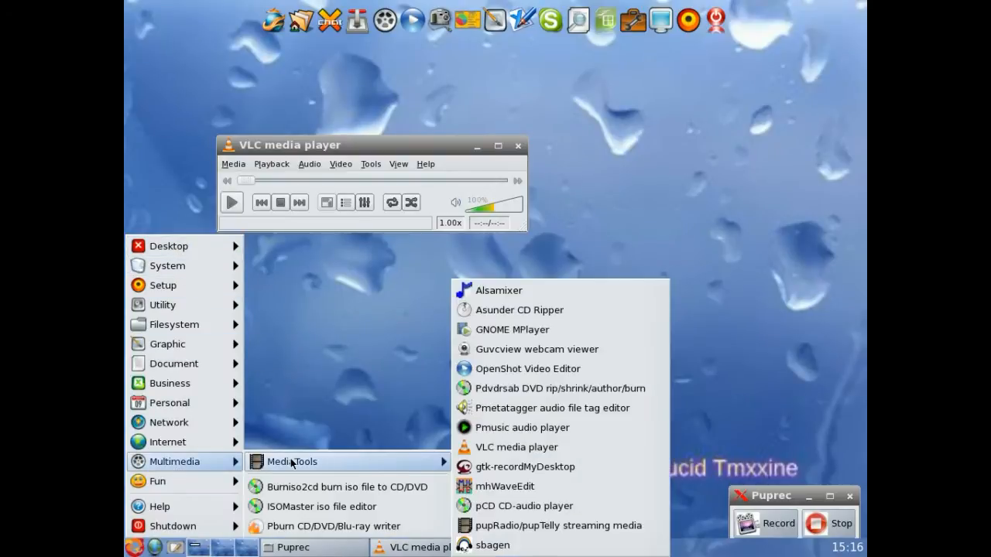
pyautogui.moveTo(516, 447)
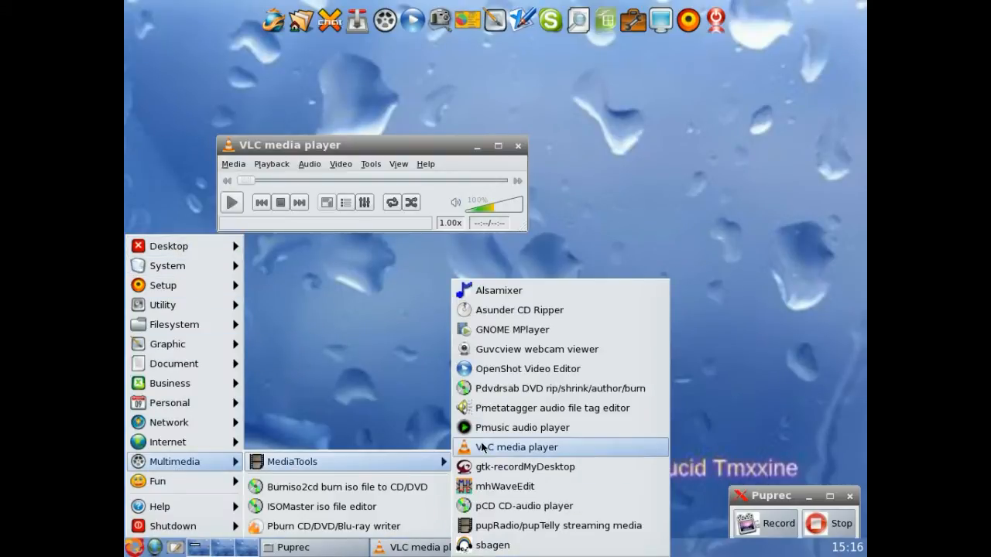
pyautogui.moveTo(517, 329)
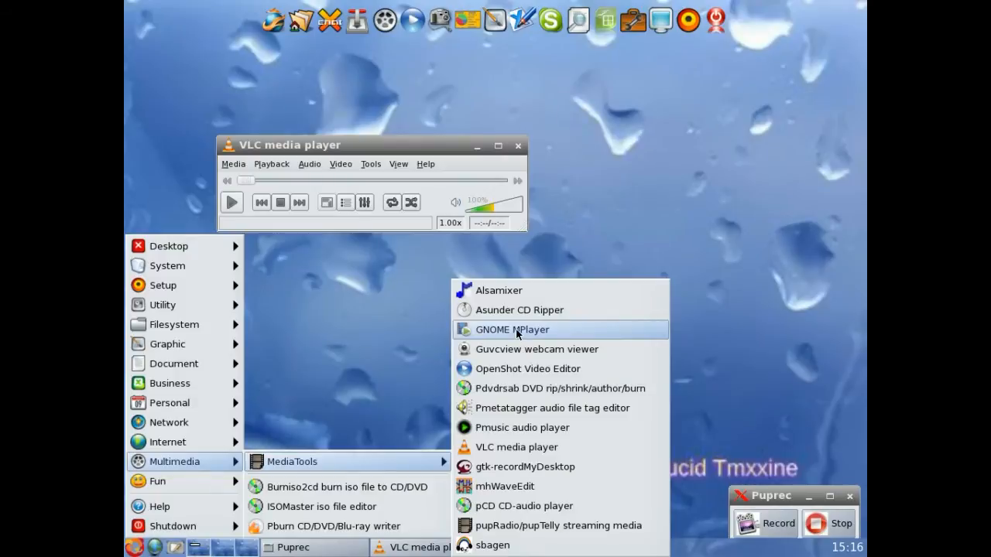
pyautogui.click(511, 329)
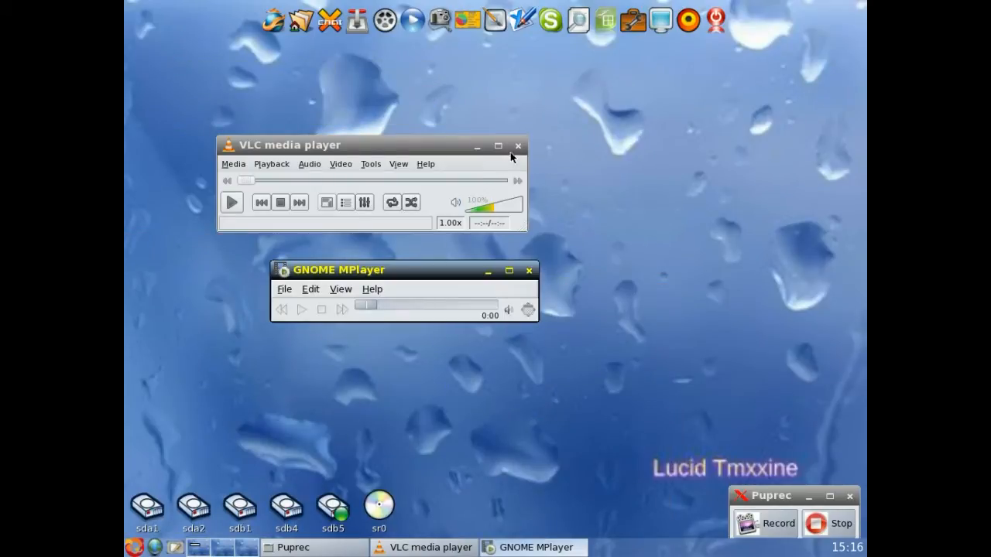
pyautogui.click(517, 146)
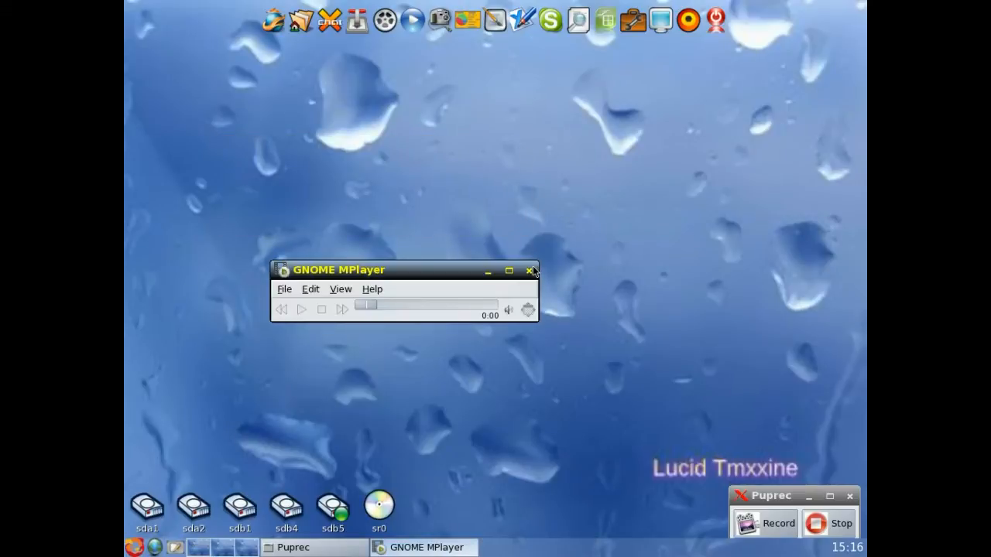
pyautogui.click(532, 270)
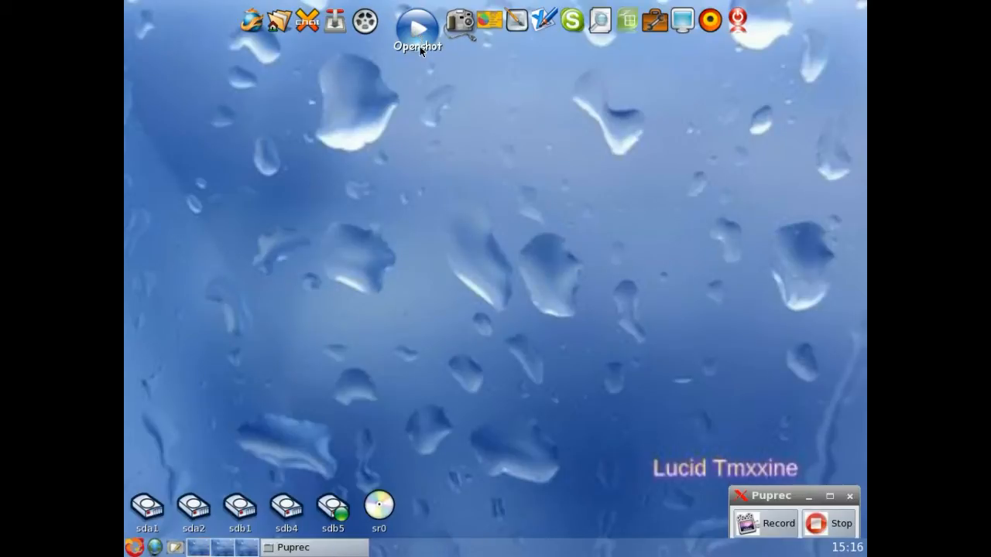
pyautogui.moveTo(416, 28)
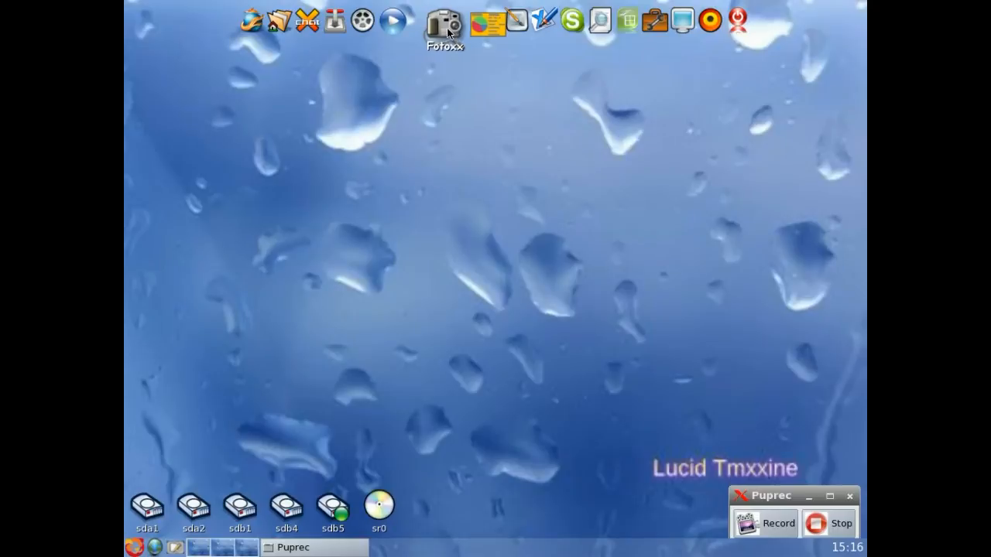
pyautogui.click(443, 20)
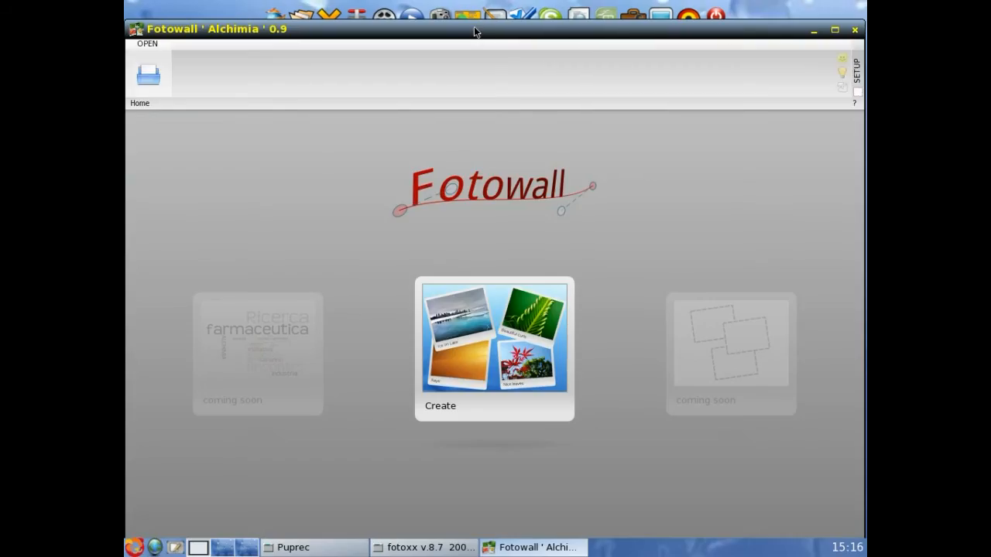
pyautogui.moveTo(824, 51)
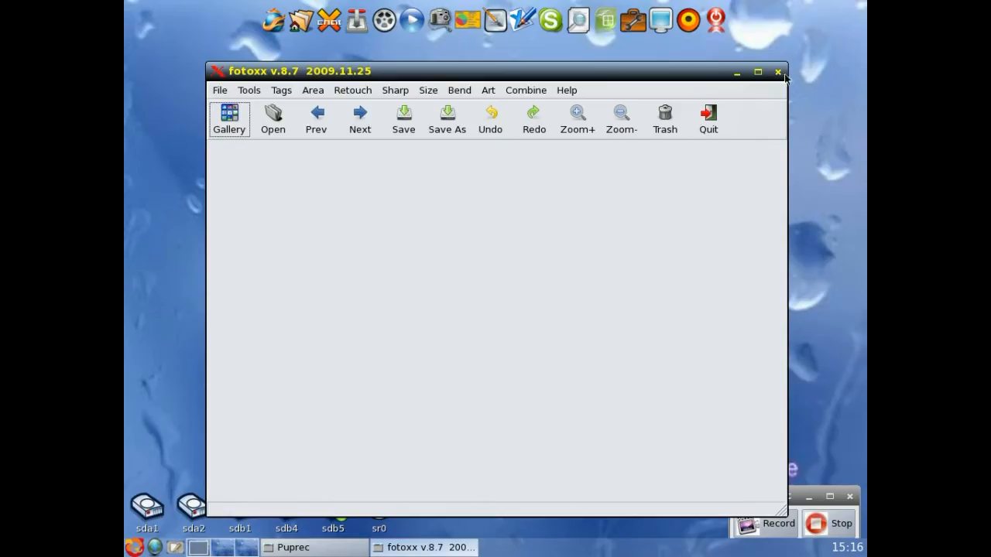
pyautogui.click(778, 71)
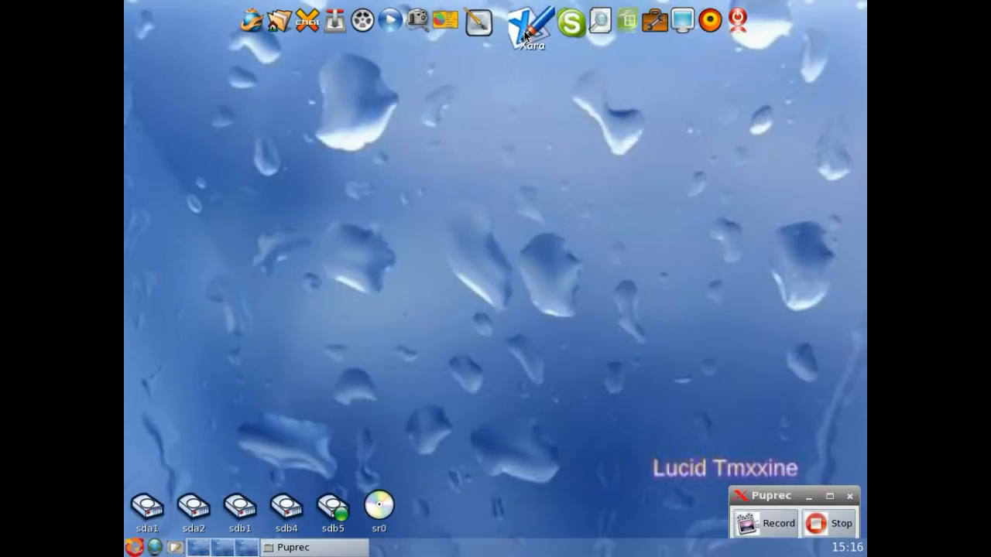
pyautogui.click(528, 21)
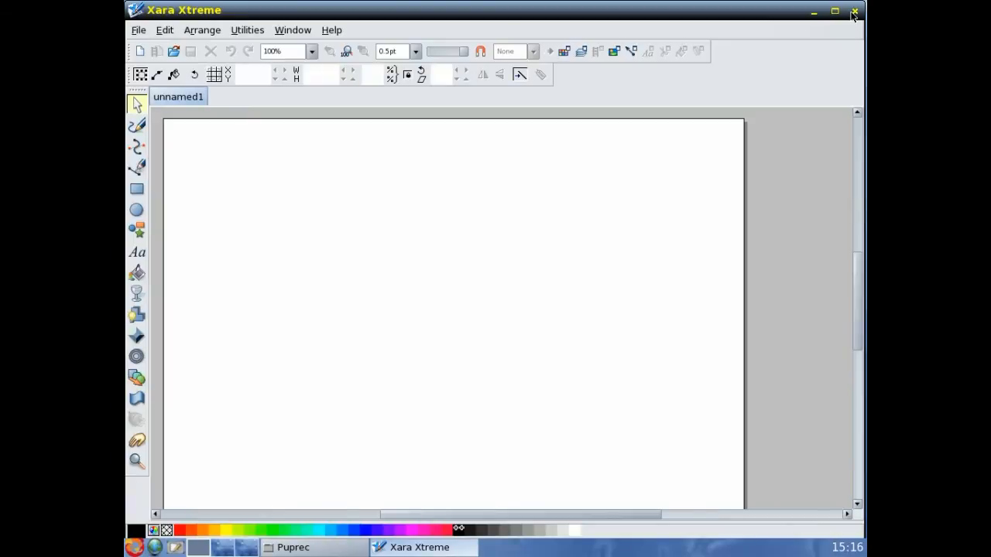
pyautogui.click(853, 10)
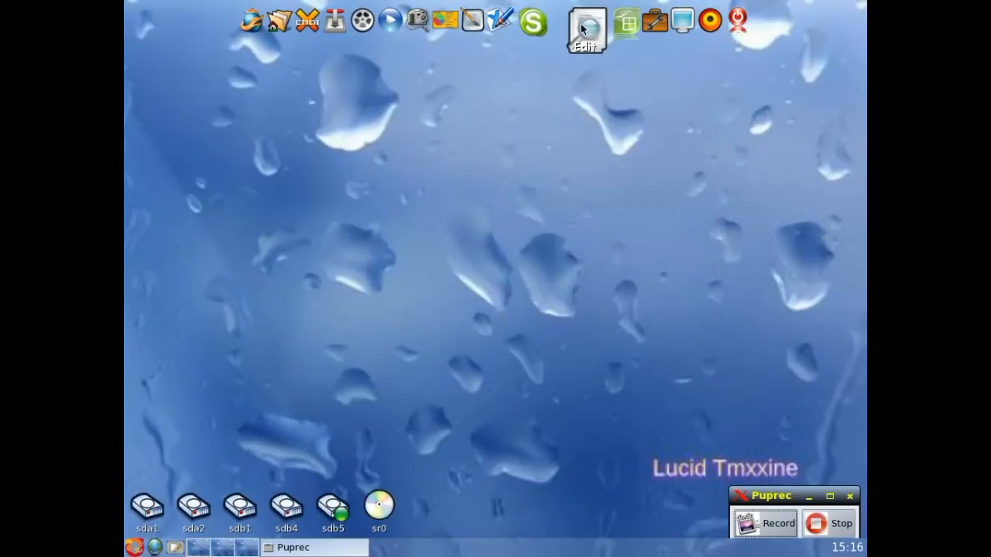
pyautogui.click(585, 31)
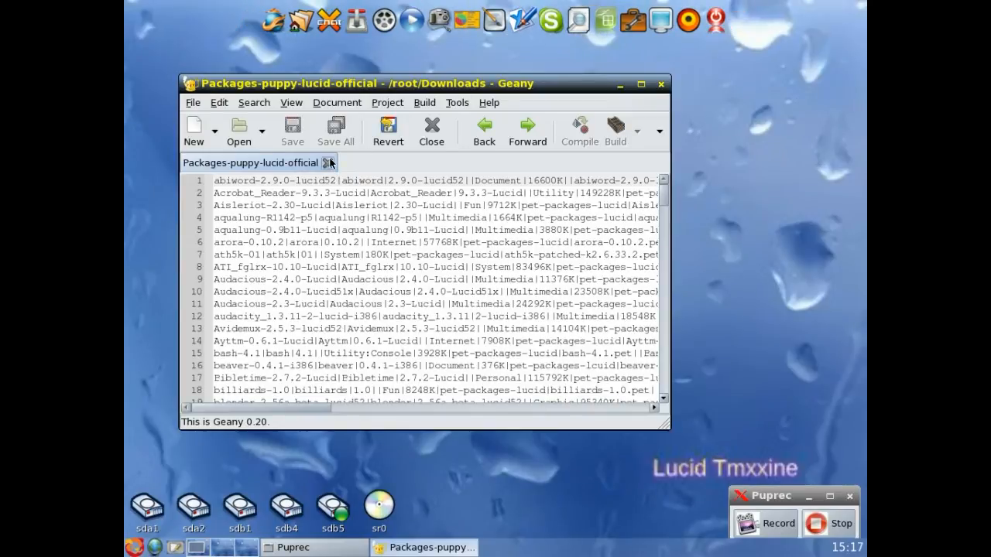
pyautogui.click(661, 83)
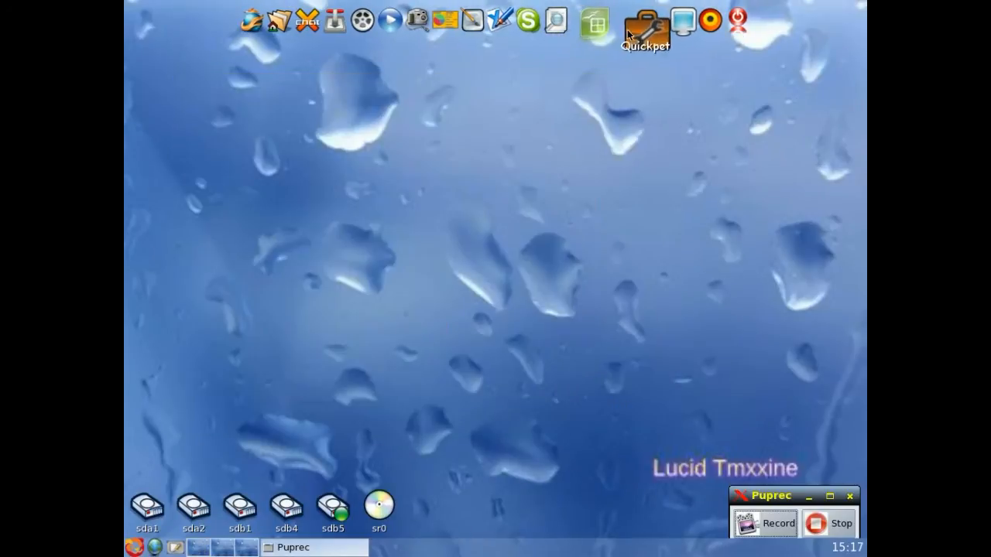
pyautogui.click(618, 21)
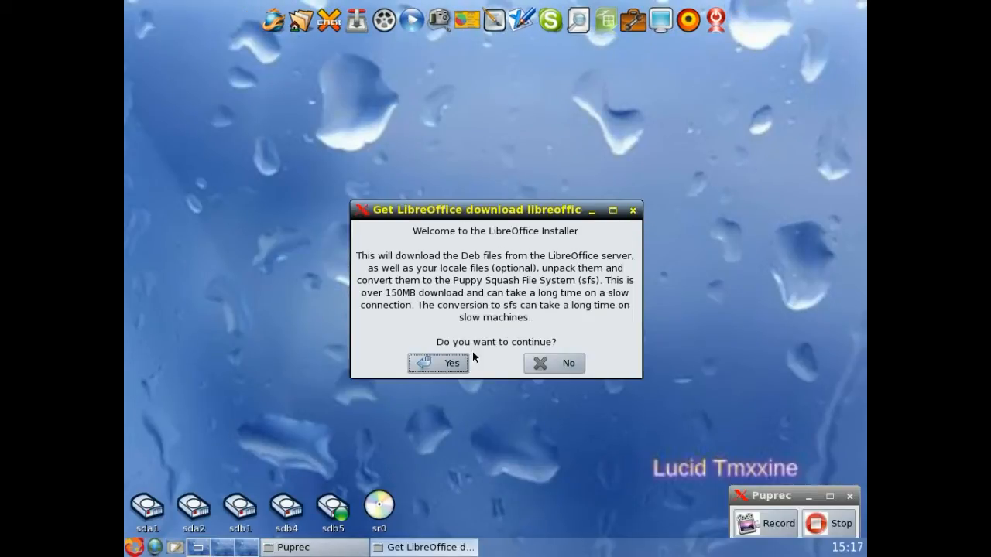
pyautogui.click(568, 363)
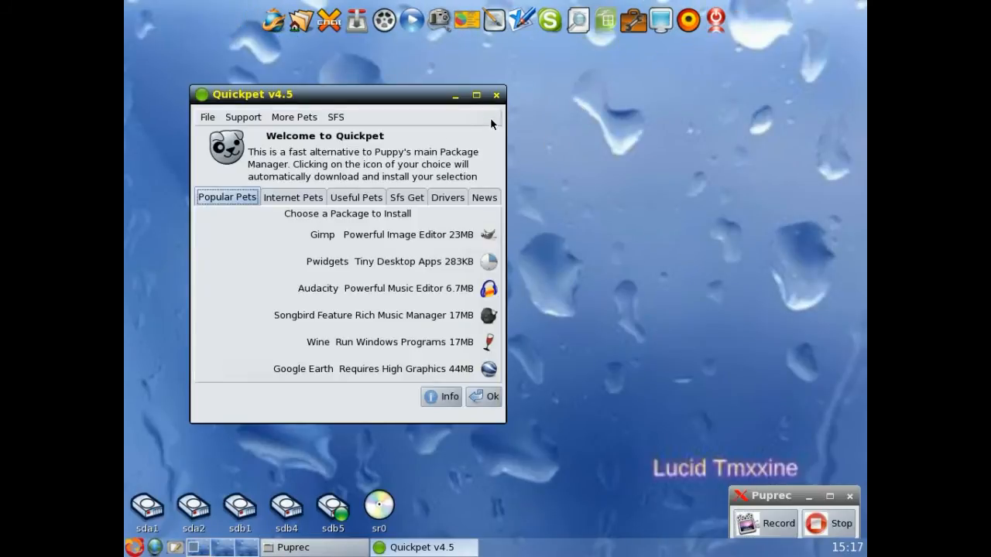
pyautogui.click(496, 94)
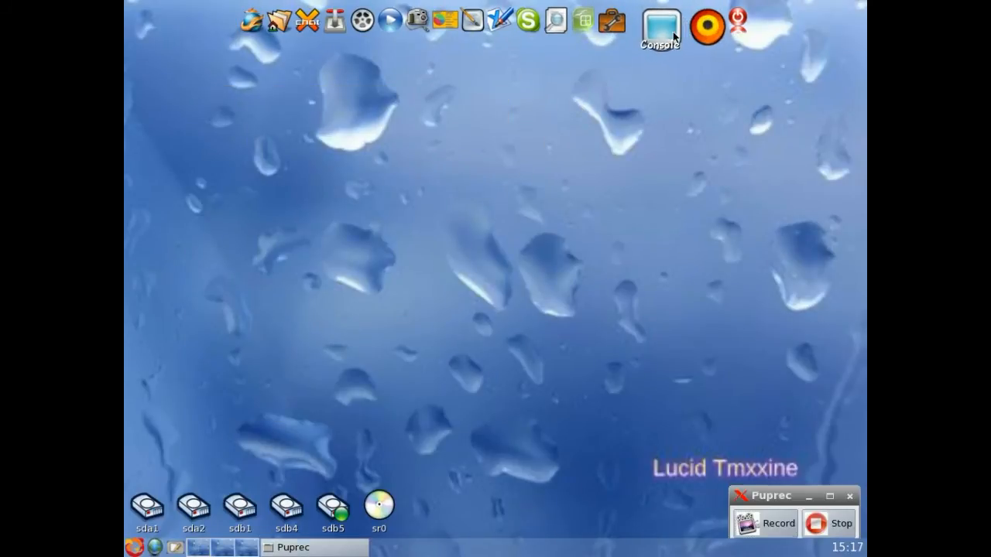
pyautogui.click(660, 21)
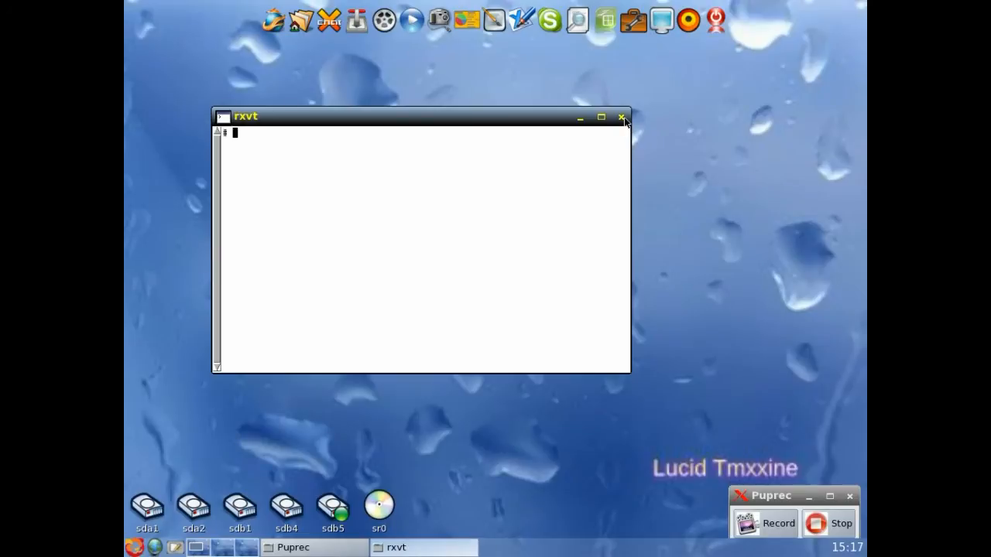
pyautogui.click(621, 117)
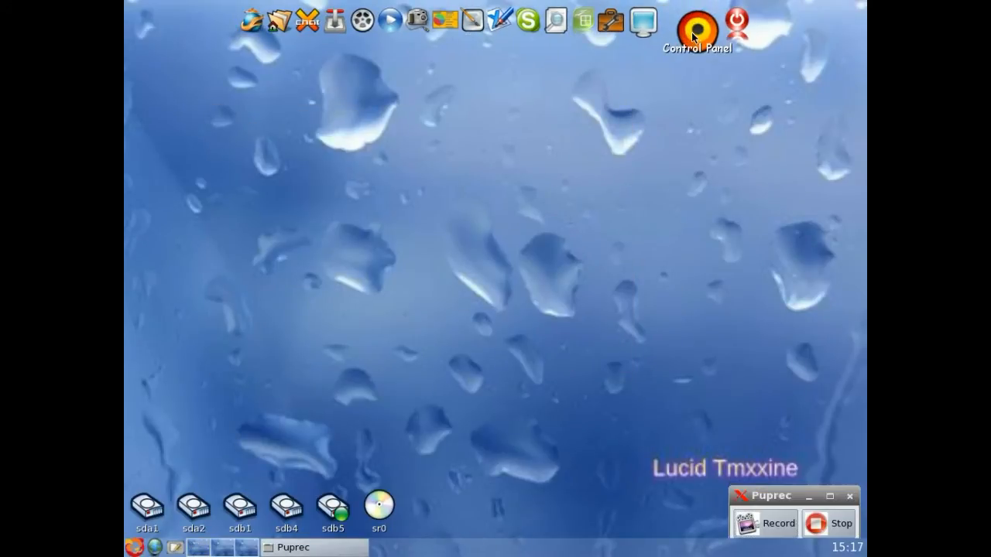
pyautogui.click(698, 31)
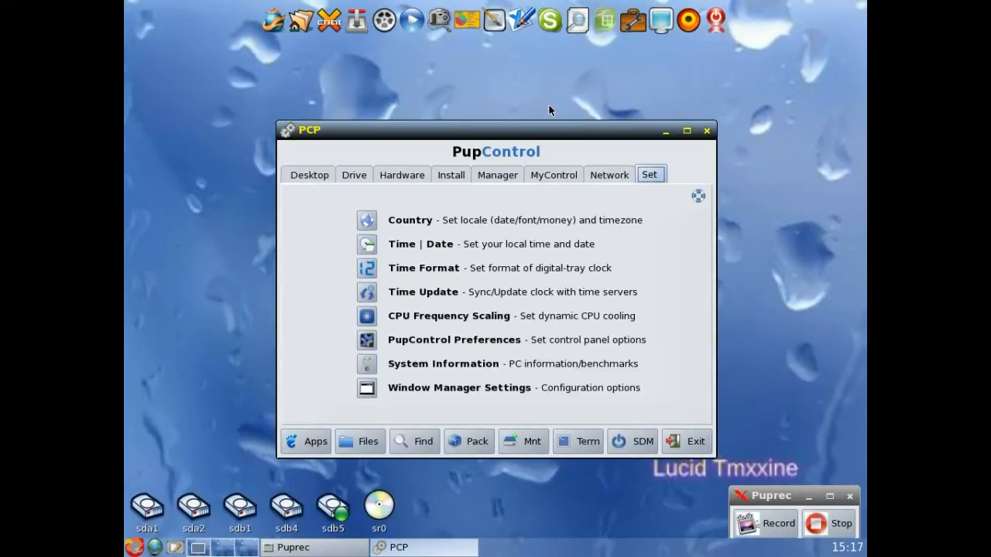
pyautogui.moveTo(309, 174)
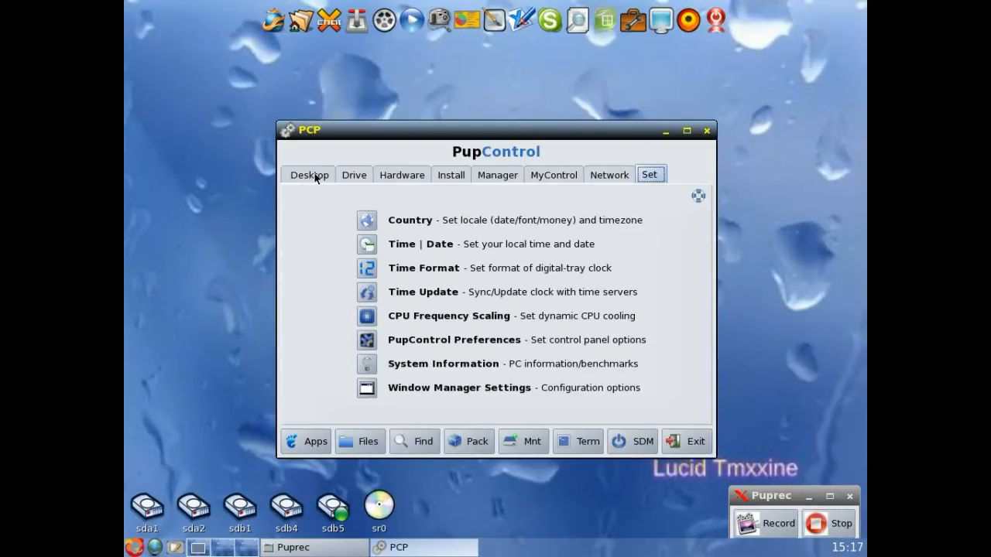
pyautogui.click(402, 174)
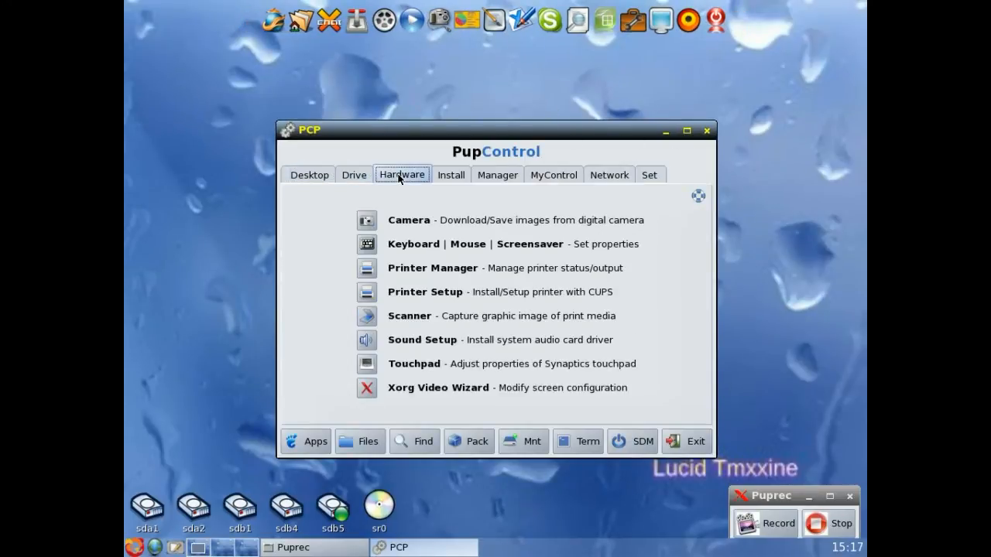
pyautogui.click(705, 130)
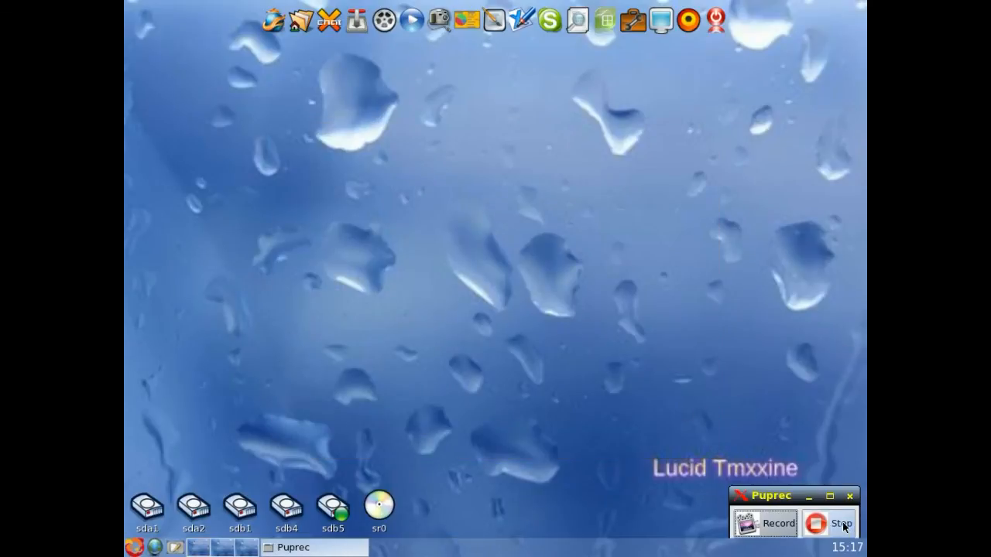
pyautogui.moveTo(305, 529)
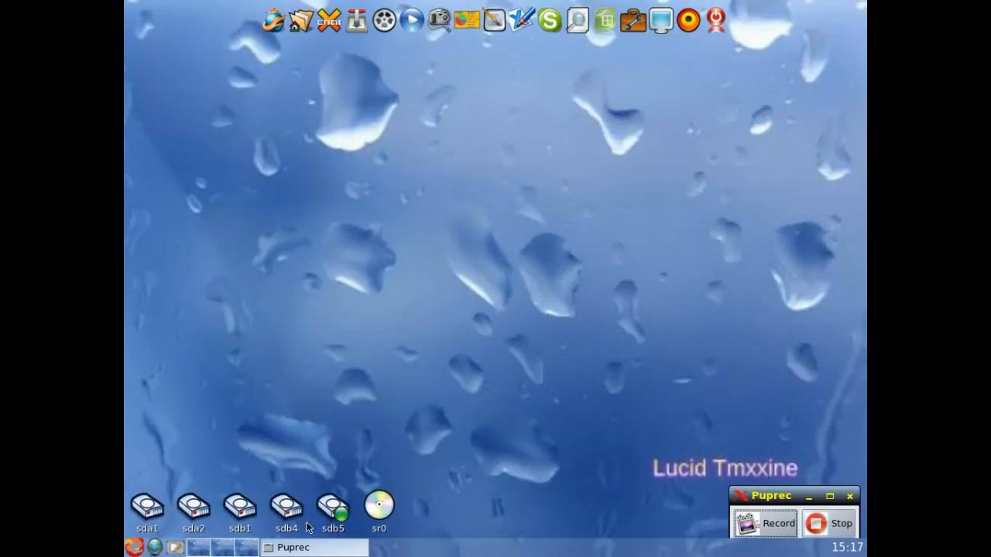
# - Open the start menu to reach the Multimedia submenu with Burniso2cd, ISOMaster and Pburn
pyautogui.click(135, 547)
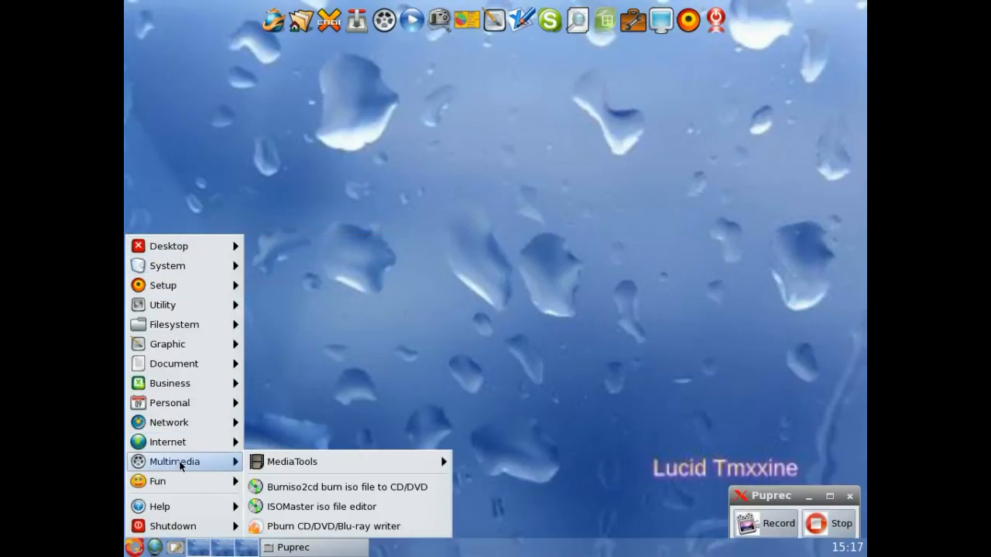
pyautogui.moveTo(158, 480)
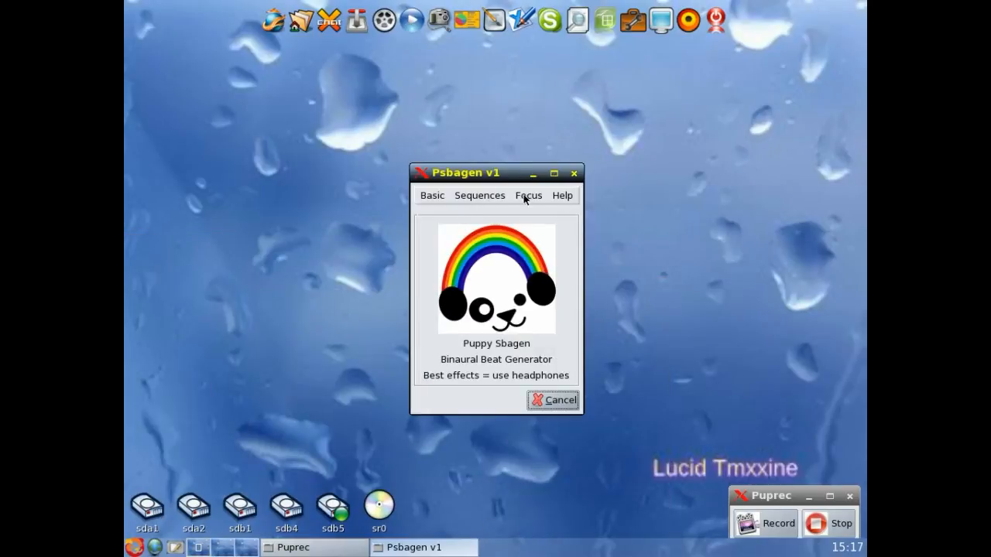
# - Browse Psbagen's Help and Focus menus, then close the Psbagen window
pyautogui.click(562, 195)
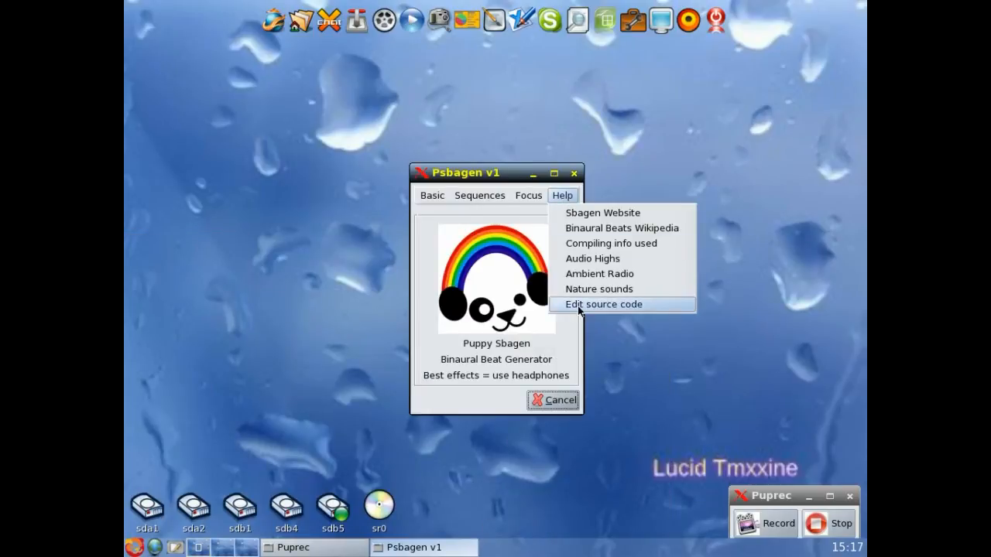
pyautogui.moveTo(596, 289)
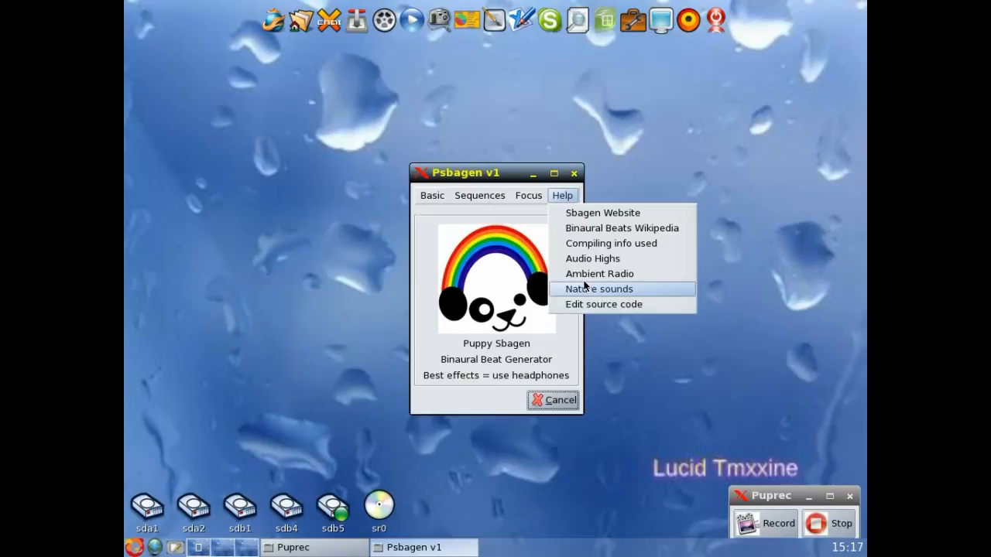
pyautogui.click(527, 195)
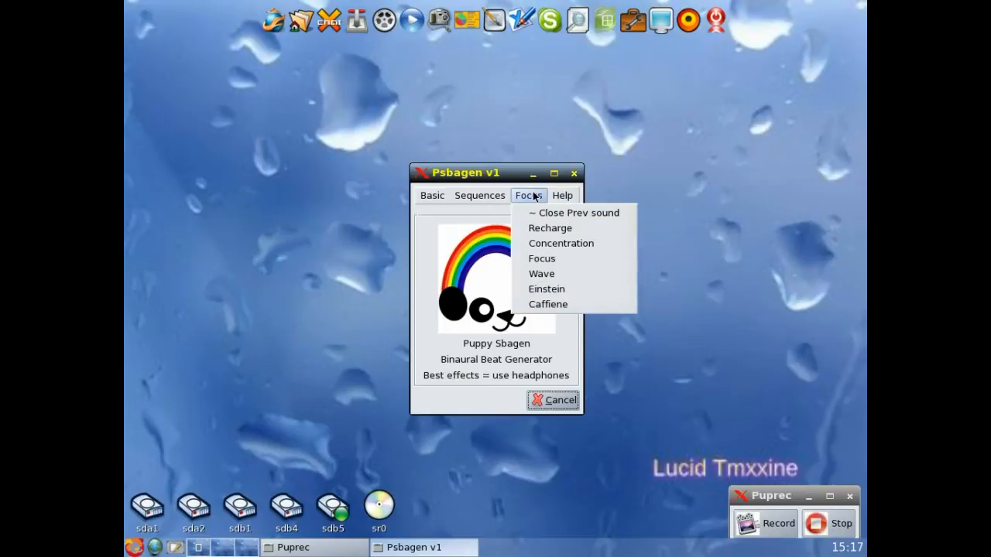
pyautogui.moveTo(499, 213)
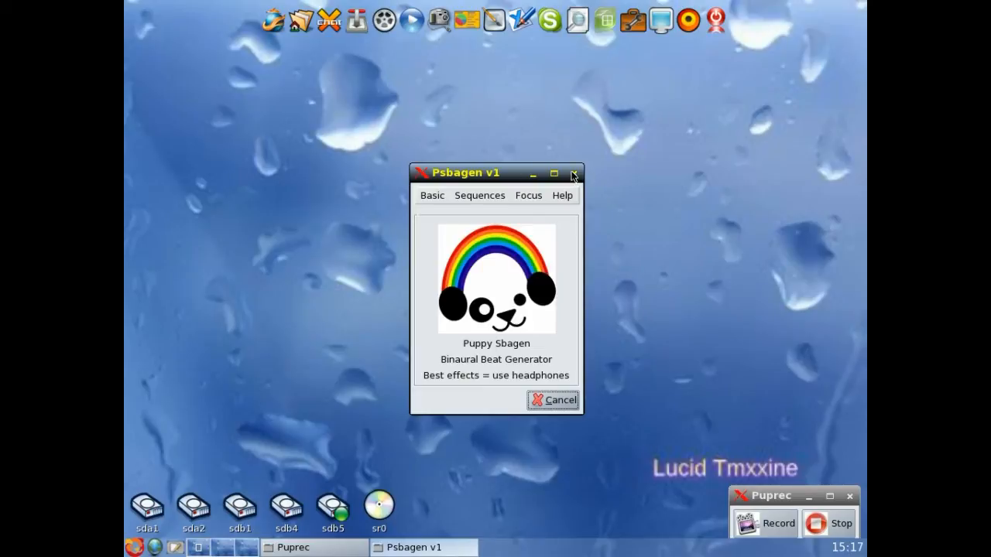
pyautogui.click(574, 172)
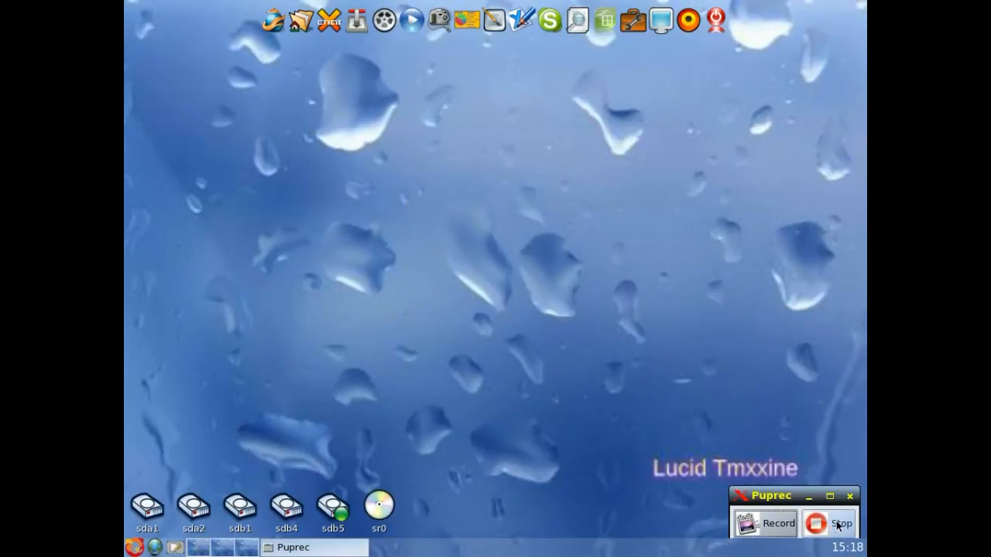